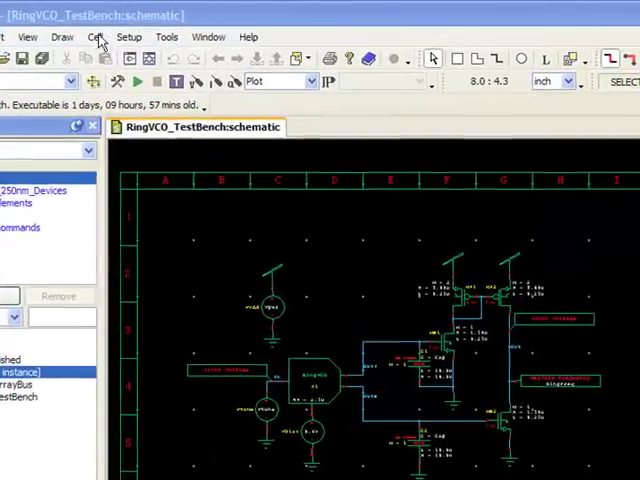
- Review the available view types in the New View dialog for a cell, then cancel it
click(94, 36)
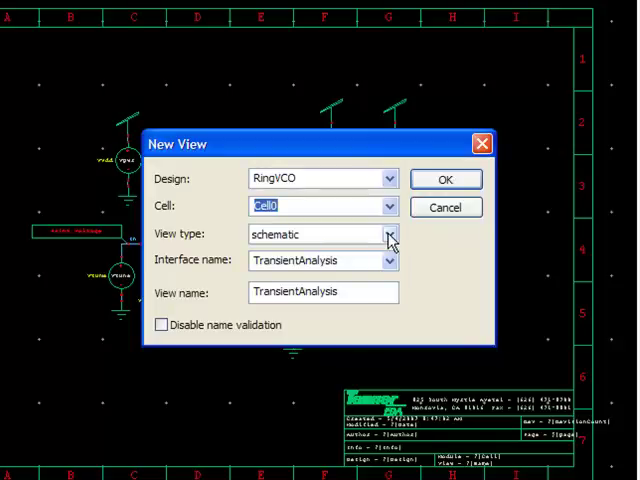
click(388, 232)
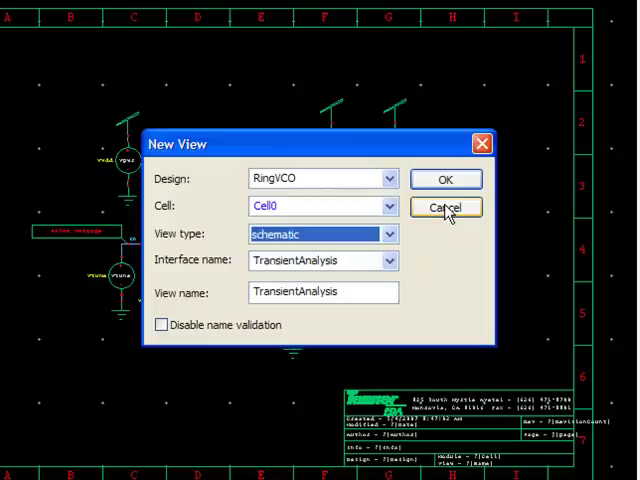
click(444, 180)
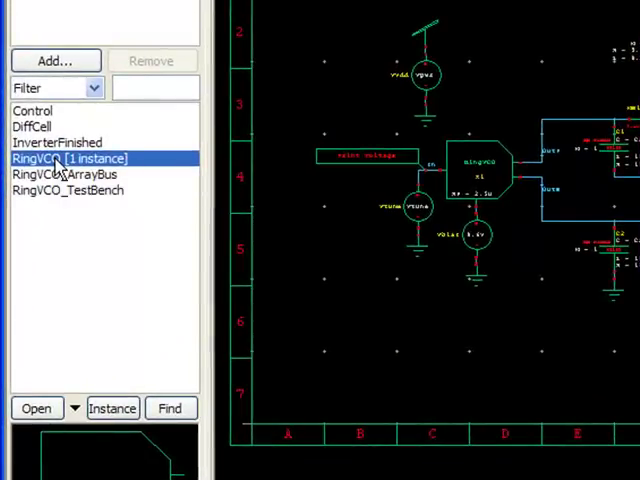
- Open RingVCO's spice view and then its veriloga view from the Libraries list to inspect the code
right_click(60, 160)
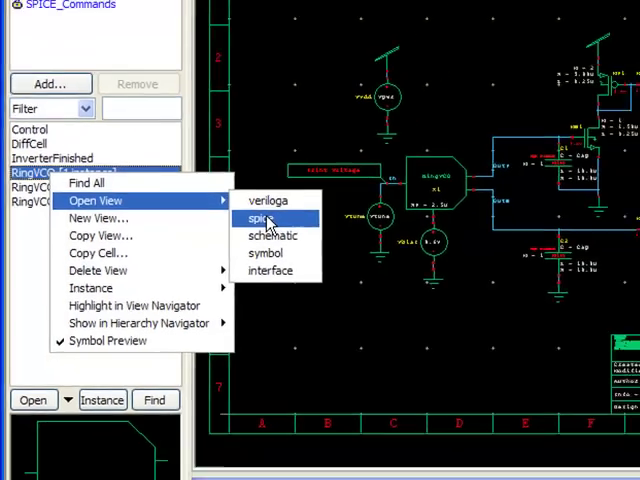
click(256, 218)
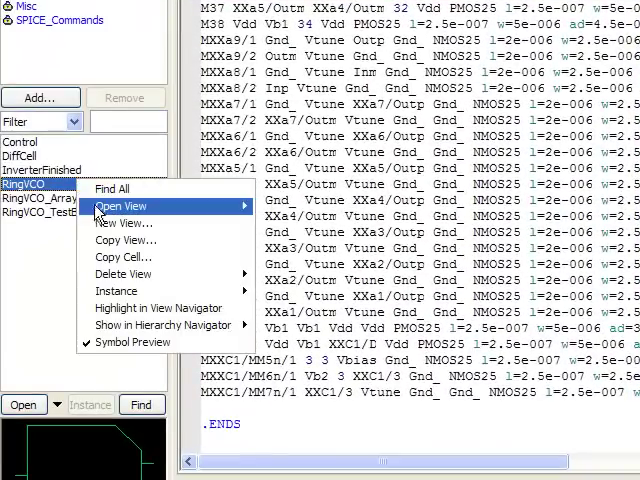
click(120, 206)
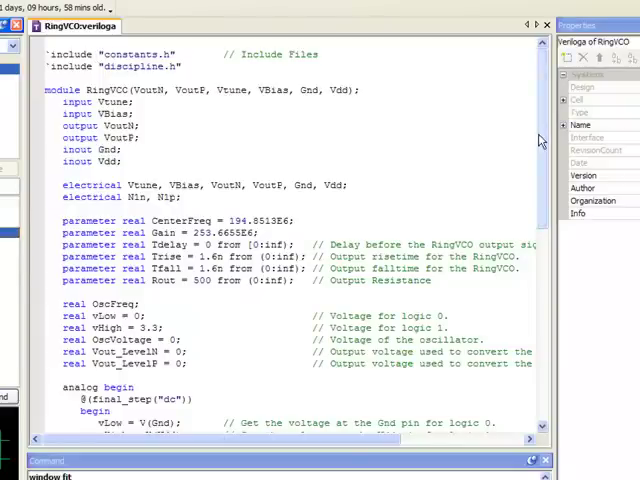
scroll(down, 3)
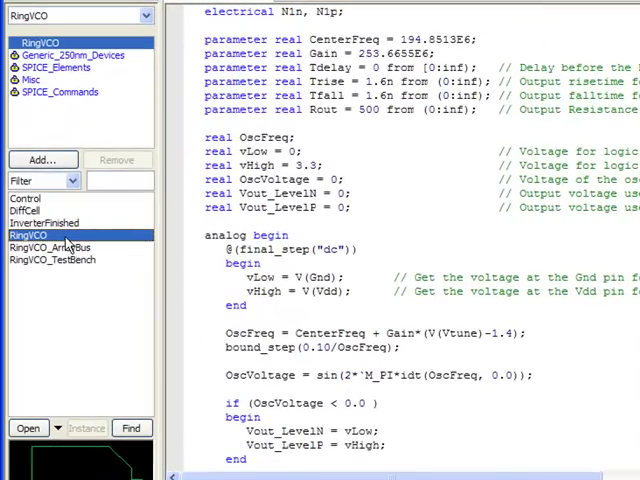
right_click(32, 236)
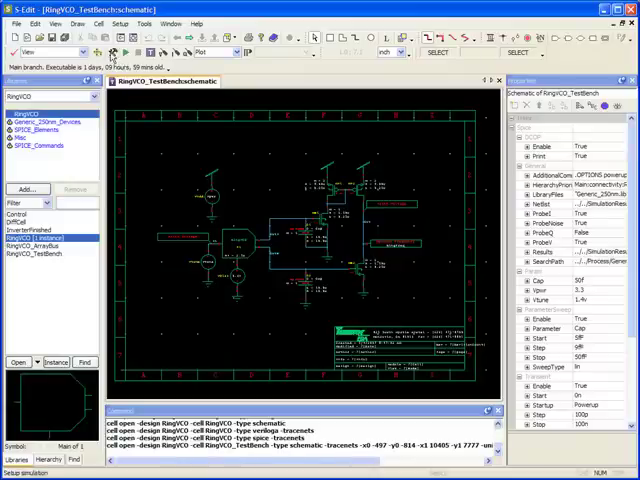
mouse_move(112, 52)
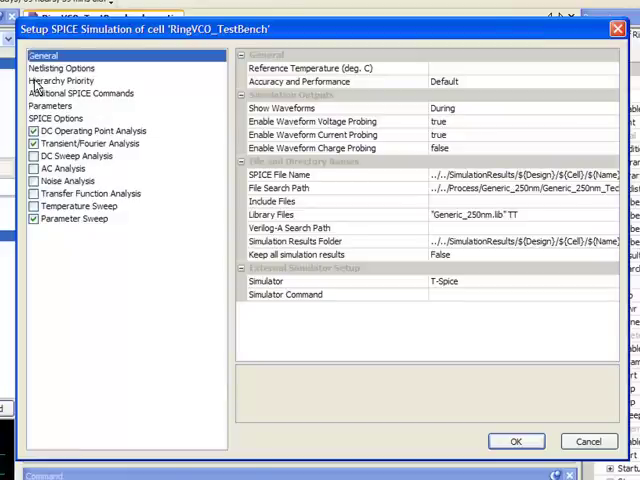
- In Hierarchy Priority, keep RingVCO's View Type as schematic for the T-Spice netlist
click(60, 80)
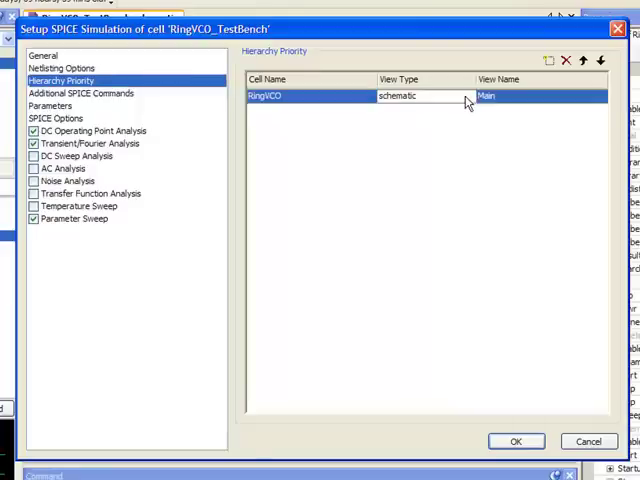
click(480, 96)
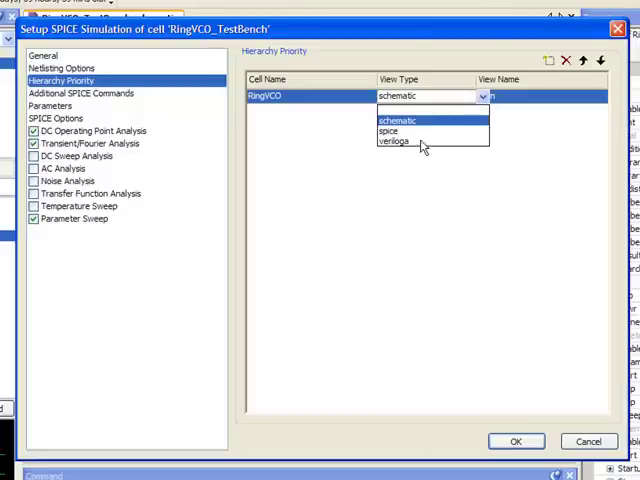
click(396, 120)
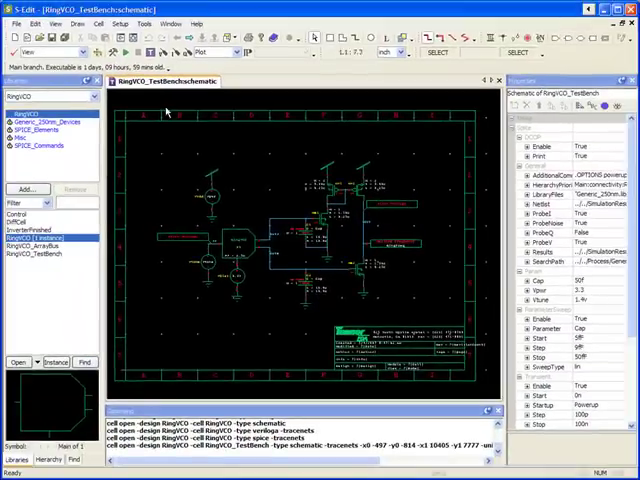
mouse_move(150, 52)
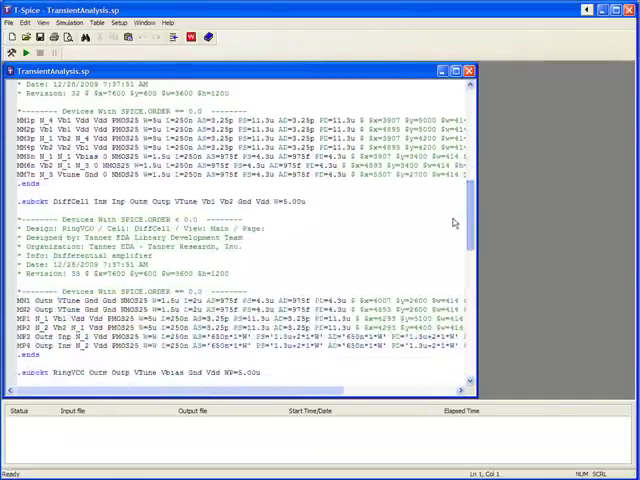
- Scroll TransientAnalysis.sp to the .subckt RingVCO section netlisted from the schematic
scroll(down, 3)
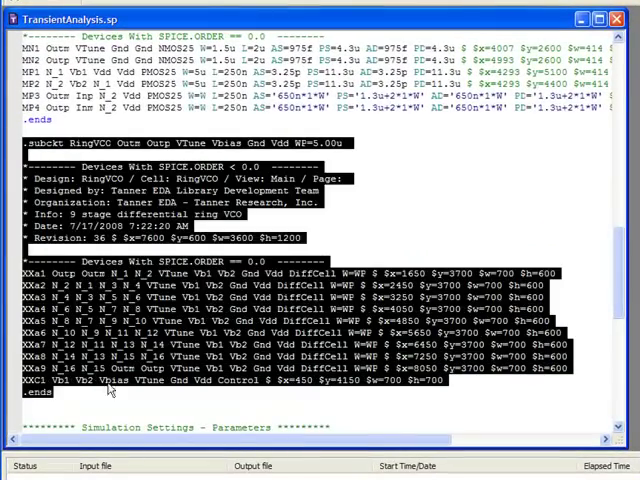
mouse_move(362, 226)
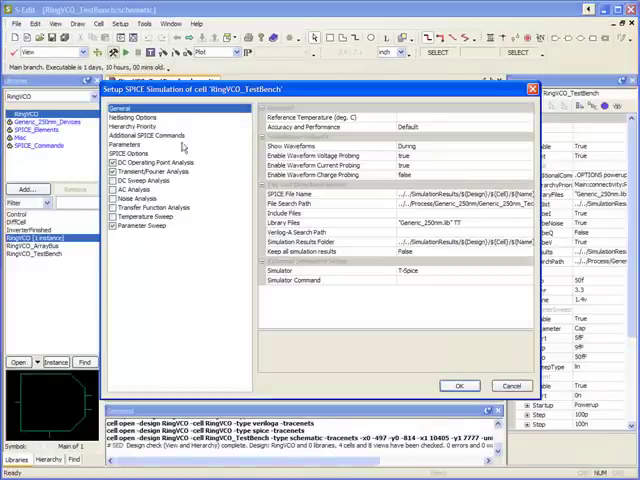
- In Hierarchy Priority, set RingVCO's View Type to spice and netlist the test bench
click(136, 126)
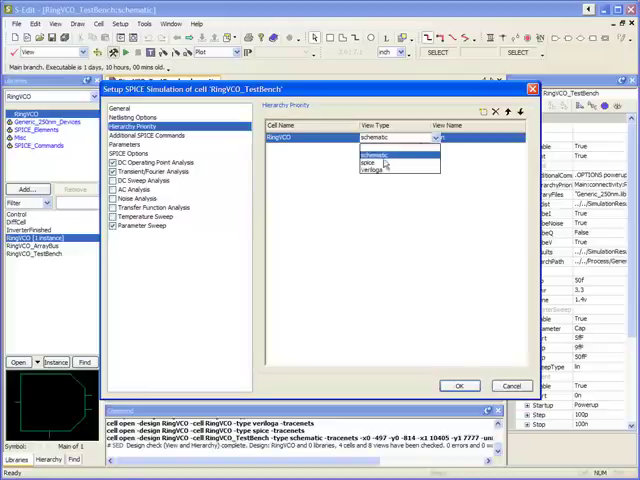
click(384, 164)
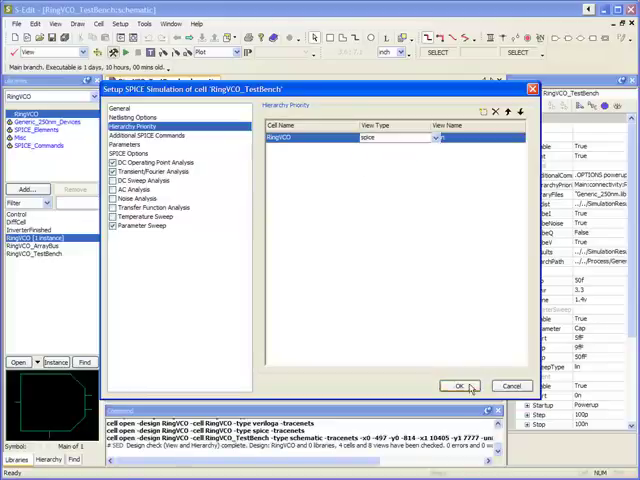
click(456, 386)
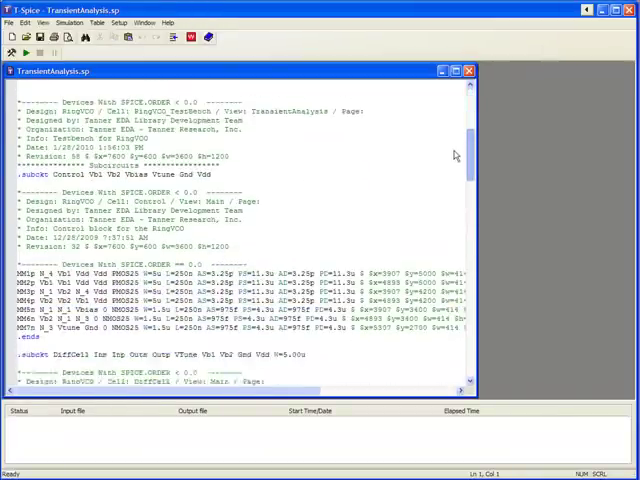
- Scroll the regenerated TransientAnalysis.sp to the .subckt RingVCO block copied from the SPICE view
scroll(down, 3)
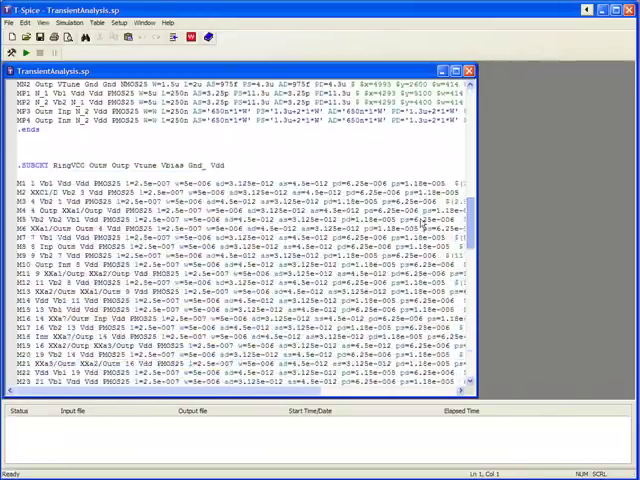
scroll(down, 3)
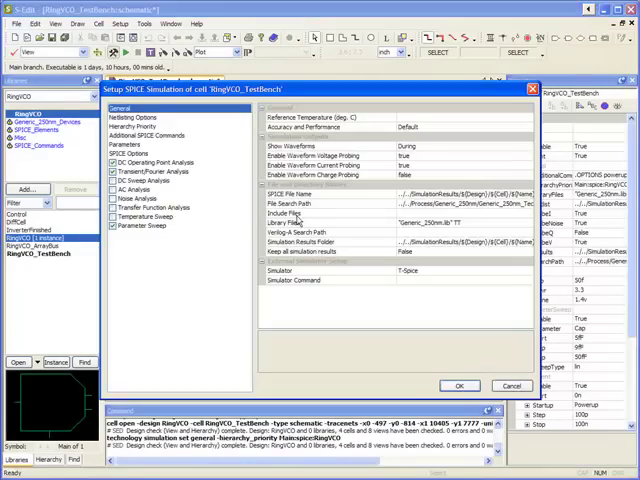
- In Hierarchy Priority, set RingVCO's View Type to veriloga and netlist the test bench
click(72, 92)
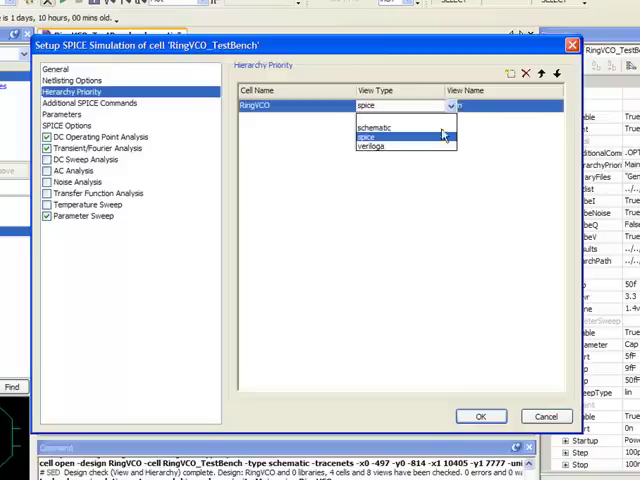
click(372, 144)
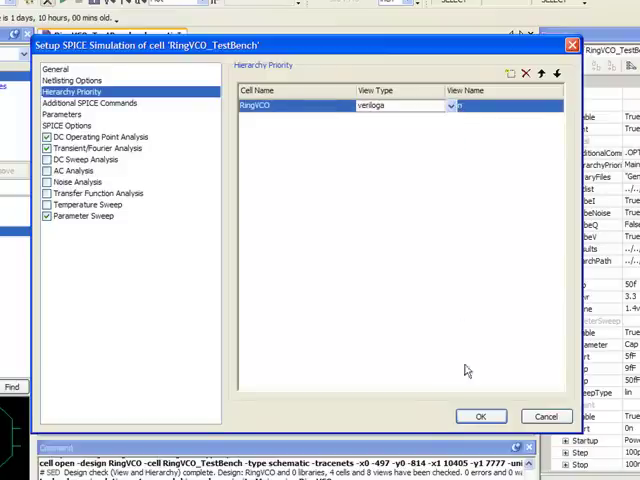
click(480, 416)
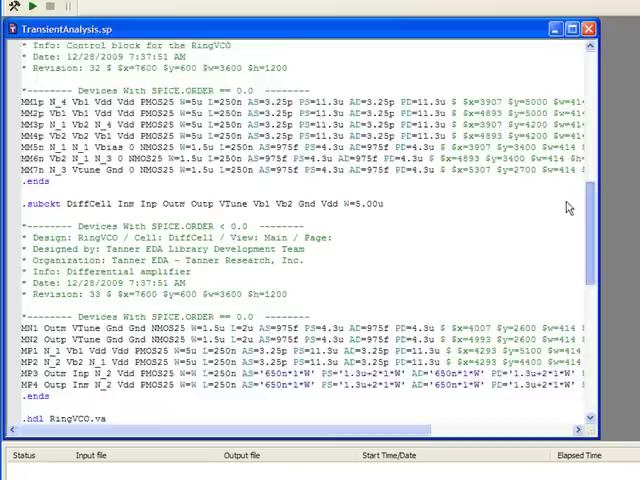
- Scroll TransientAnalysis.sp to the .hdl RingVCO.va include line
scroll(down, 3)
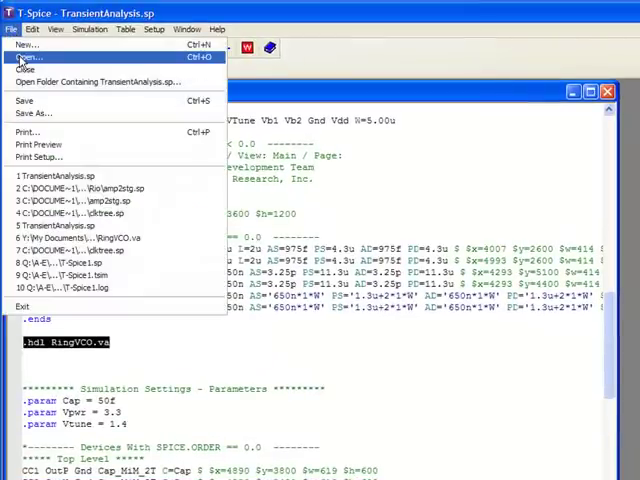
click(28, 56)
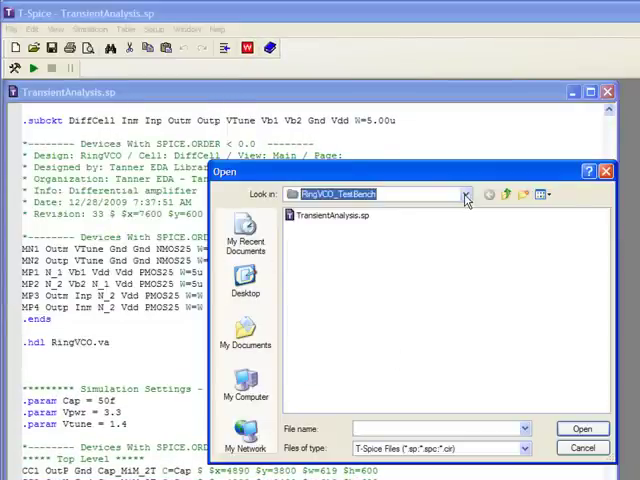
click(460, 330)
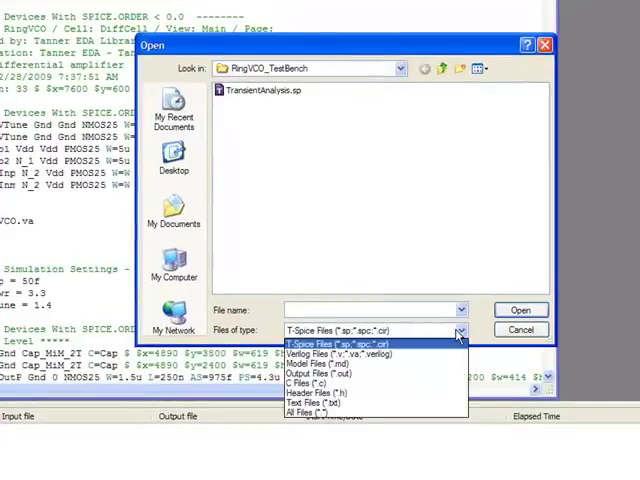
click(310, 412)
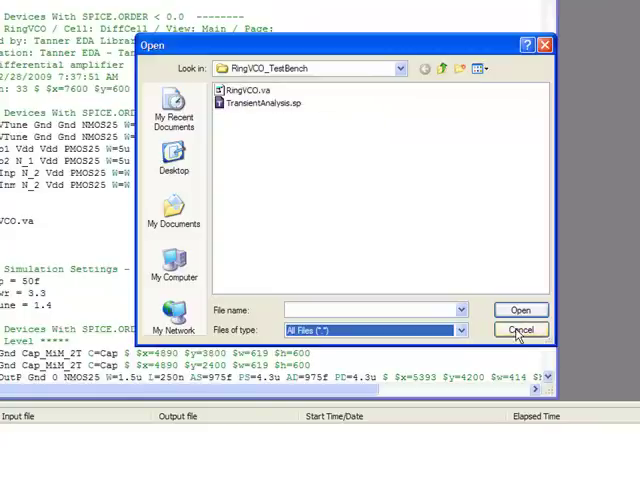
click(520, 330)
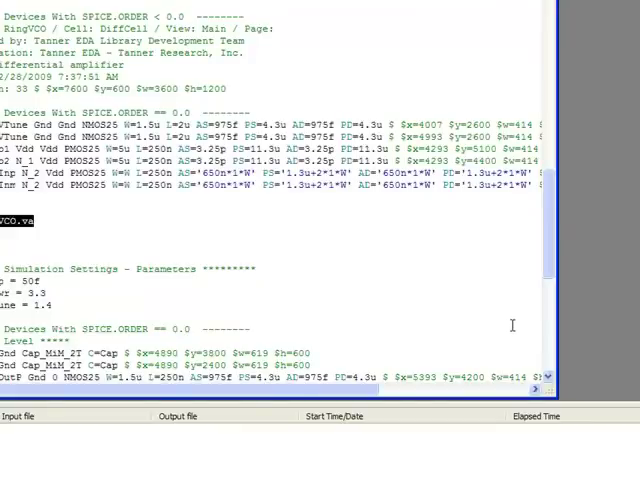